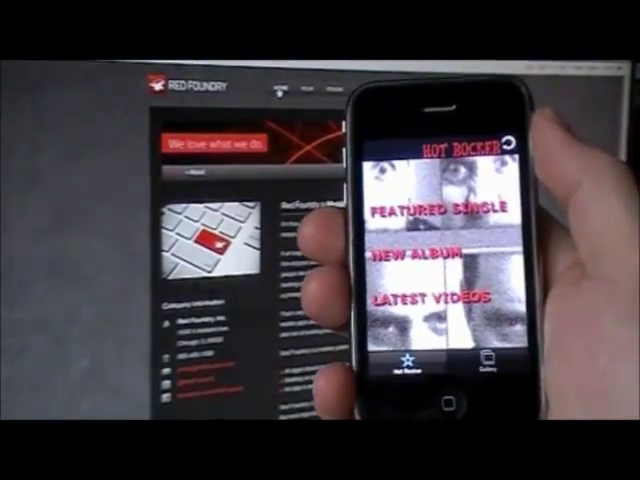
Open the Dashboard showing the account's Apps list with analytics and social charts.
left_click(438, 211)
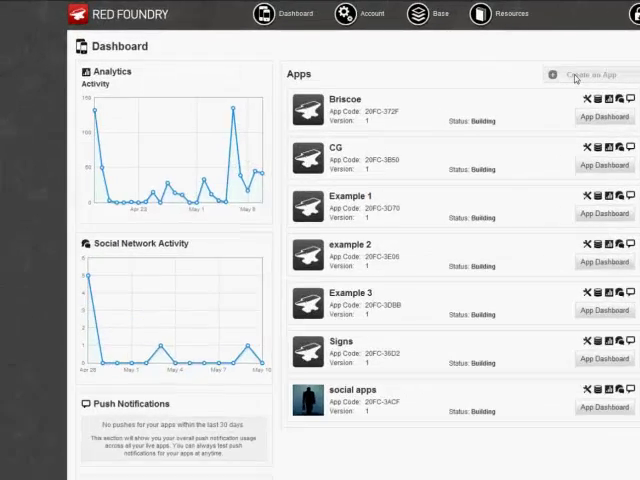
Create an app named Hotrocker and select the Module Builder to build it.
left_click(589, 75)
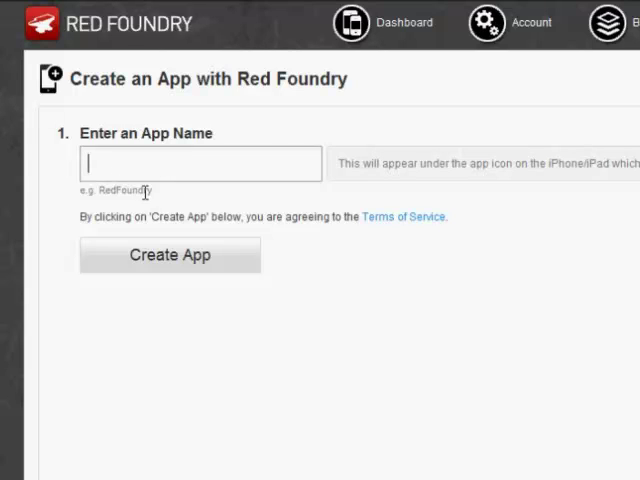
type("Hotrocker")
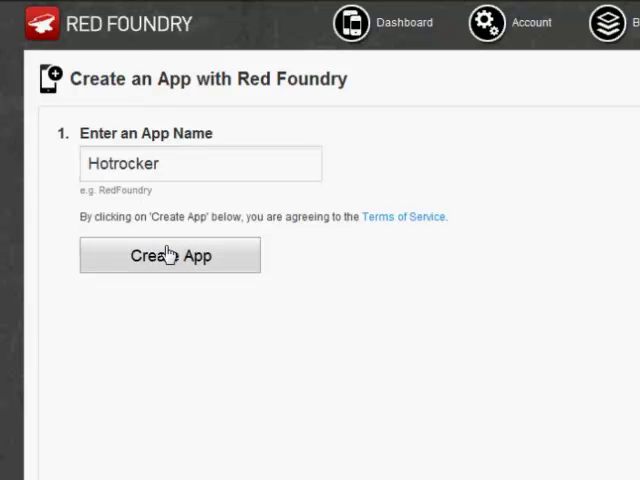
left_click(169, 255)
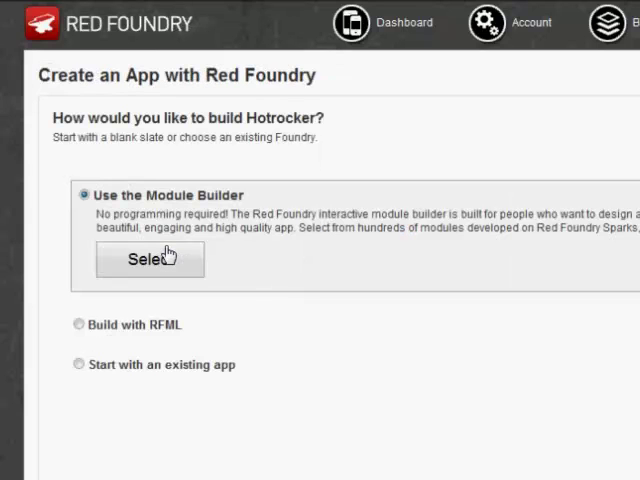
left_click(79, 324)
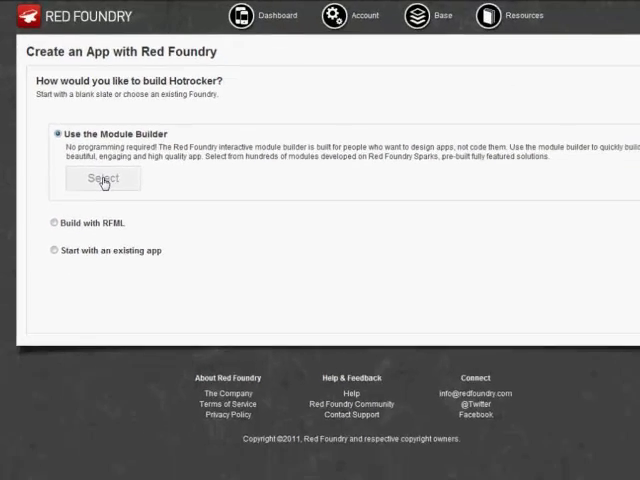
left_click(102, 178)
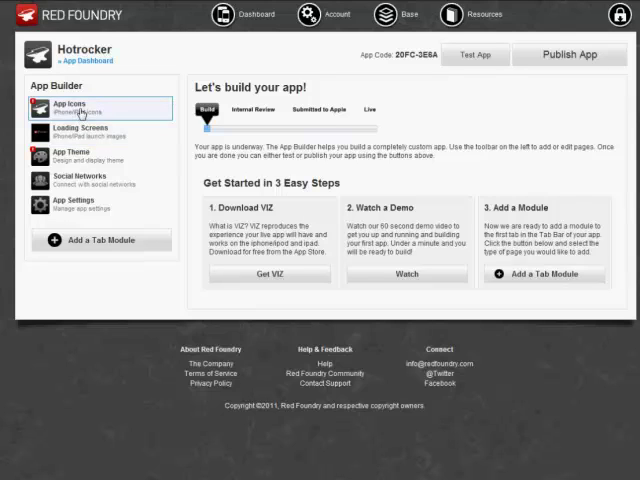
Set the Hot Rocker artwork as the iPhone app icon.
left_click(100, 108)
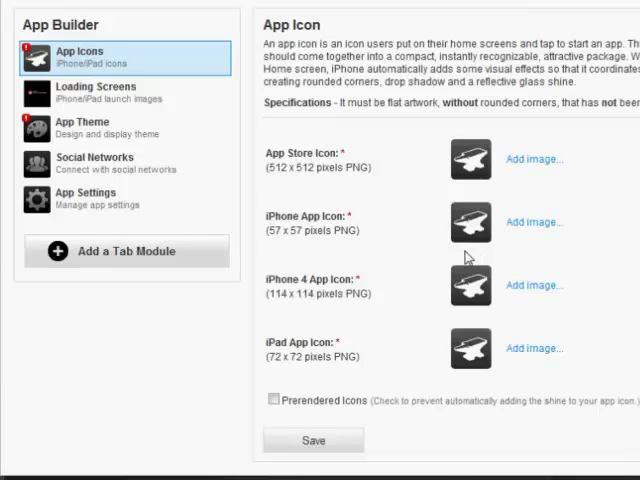
left_click(534, 223)
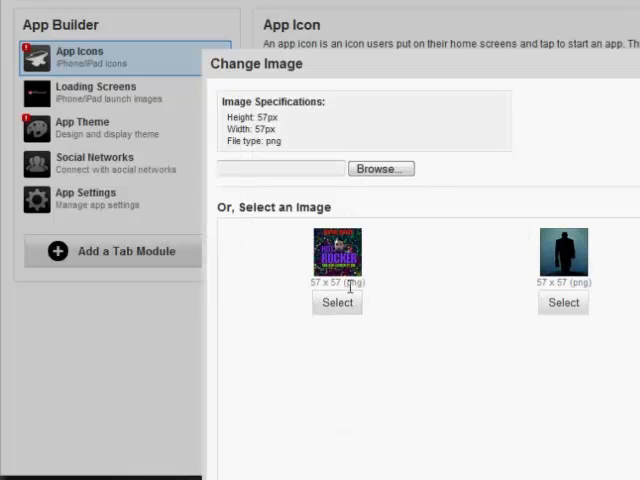
left_click(337, 303)
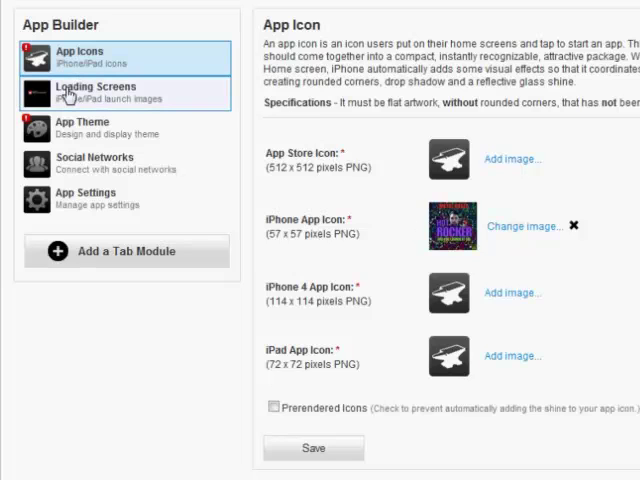
Replace the iPhone launch image with the black-and-white faces photo.
left_click(95, 92)
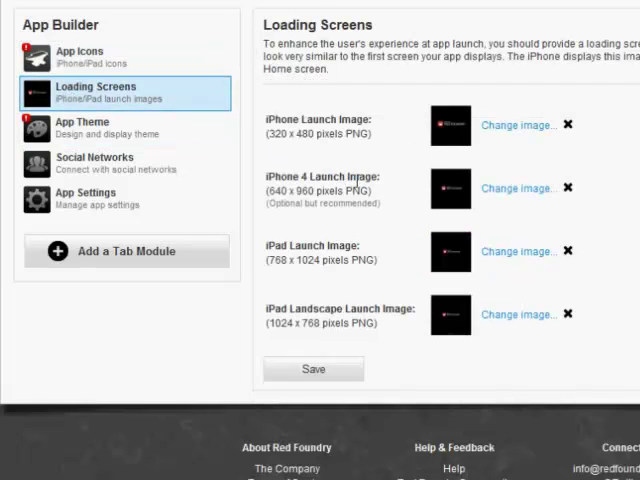
mouse_move(485, 140)
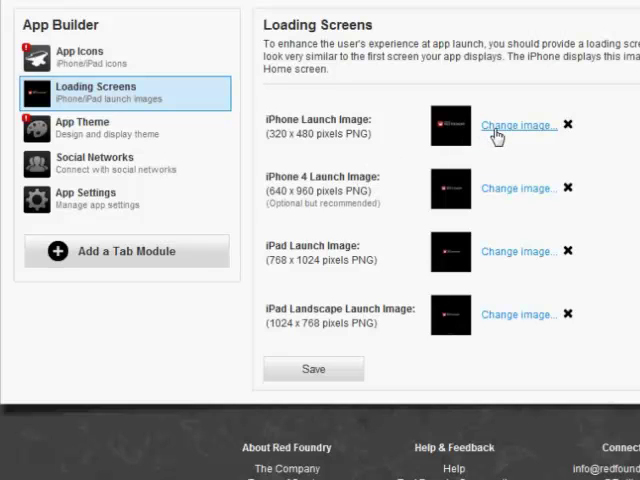
left_click(518, 125)
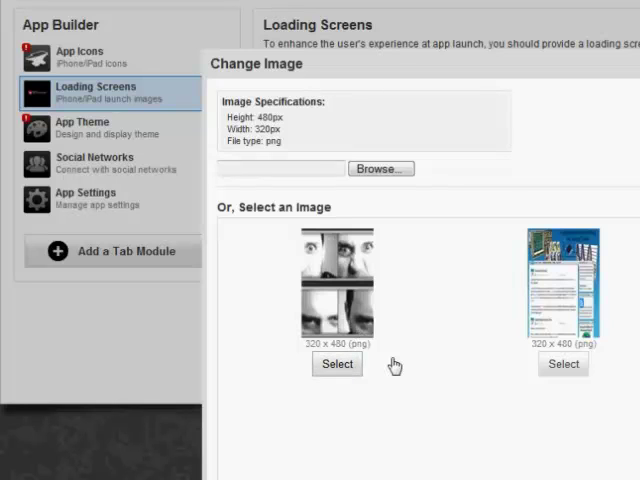
left_click(337, 364)
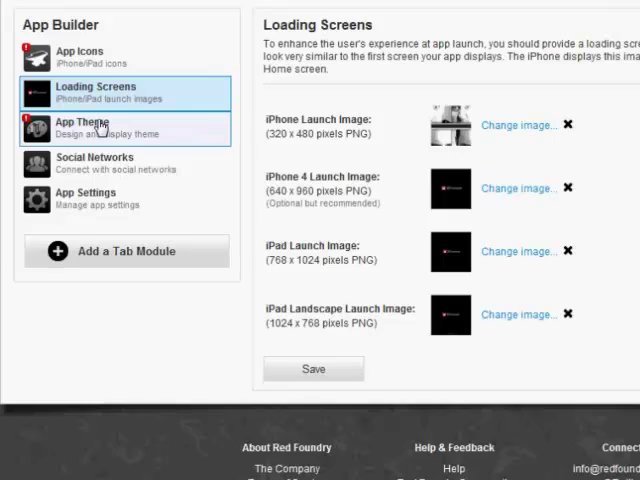
Switch to a black iOS title bar showing the logo image instead of text, and save.
left_click(85, 127)
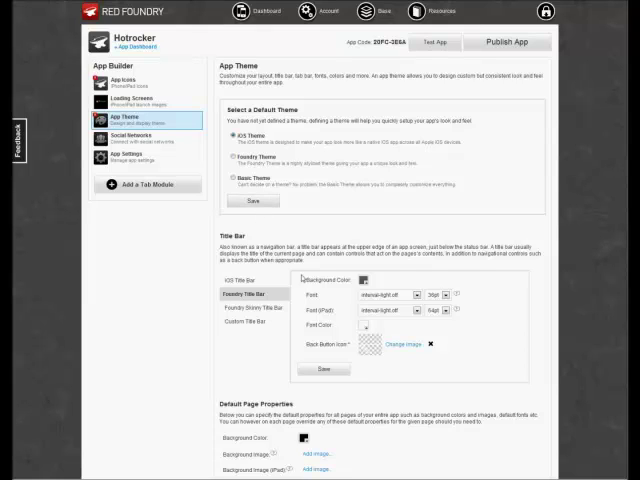
scroll("down", 3)
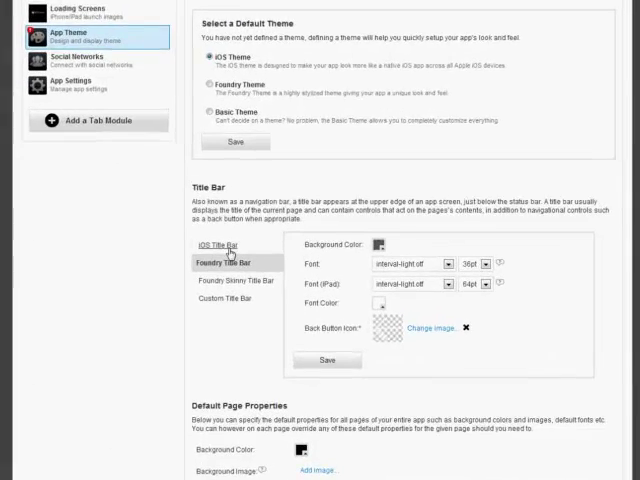
left_click(217, 248)
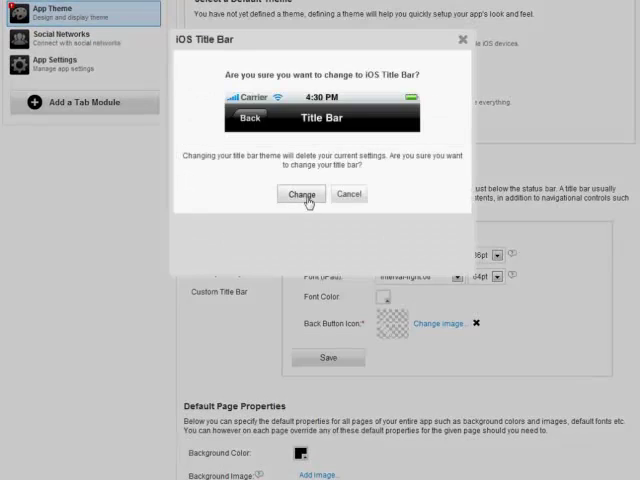
left_click(300, 194)
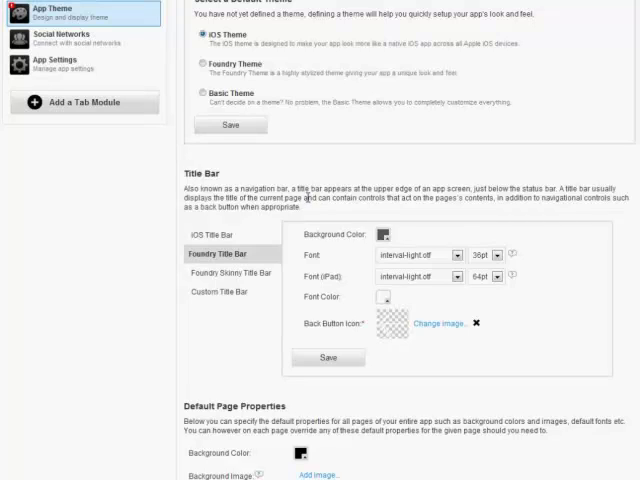
left_click(224, 237)
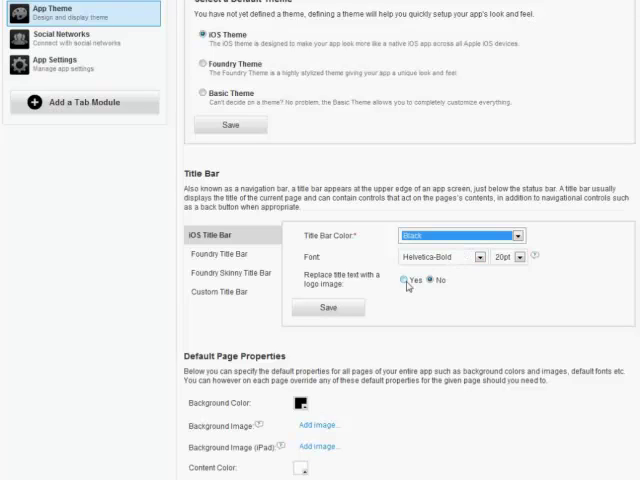
left_click(406, 281)
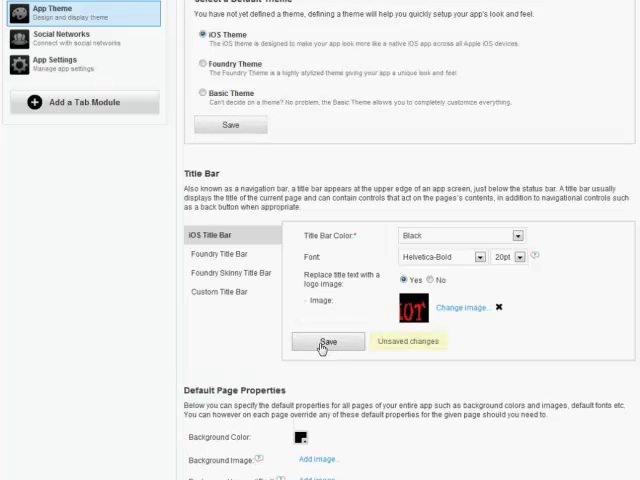
left_click(327, 341)
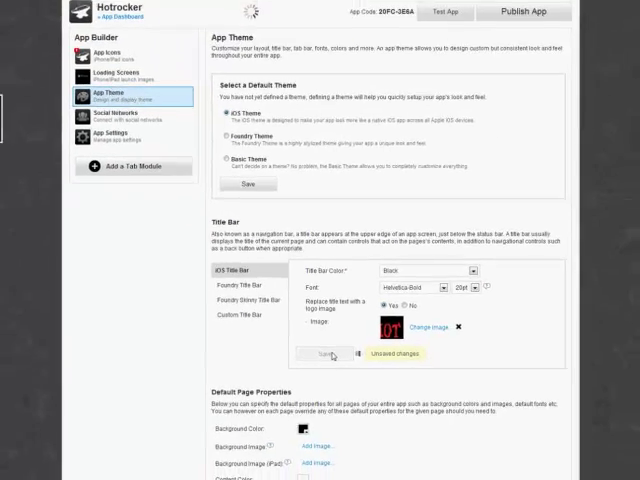
Browse the App Theme options and App Settings, then return to the App Dashboard overview.
left_click(323, 354)
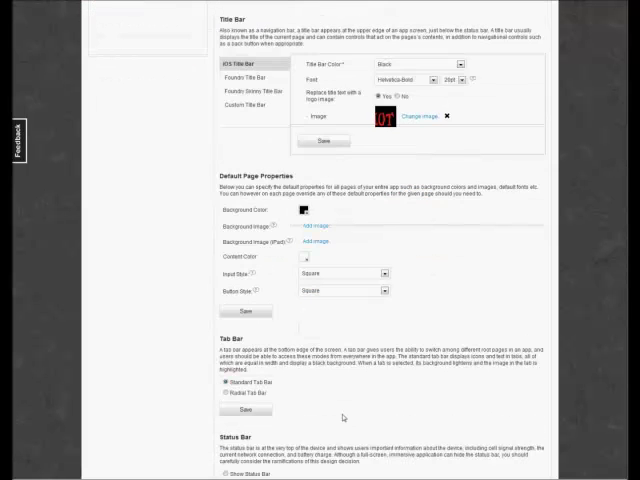
scroll("down", 3)
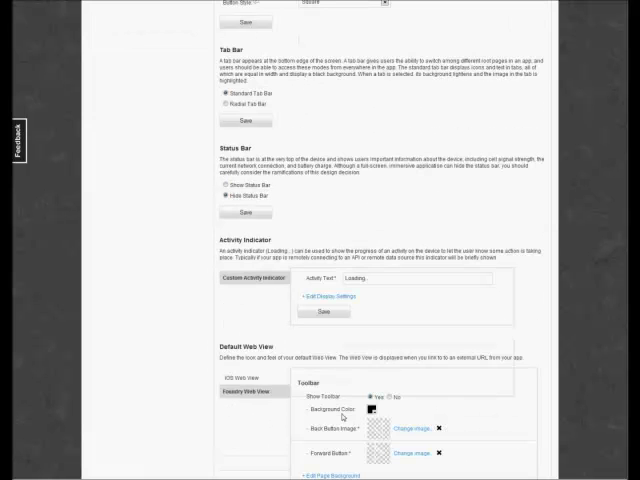
scroll("down", 3)
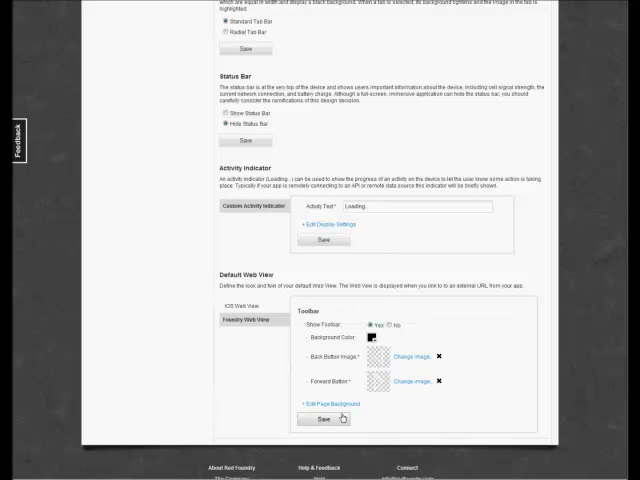
scroll("up", 3)
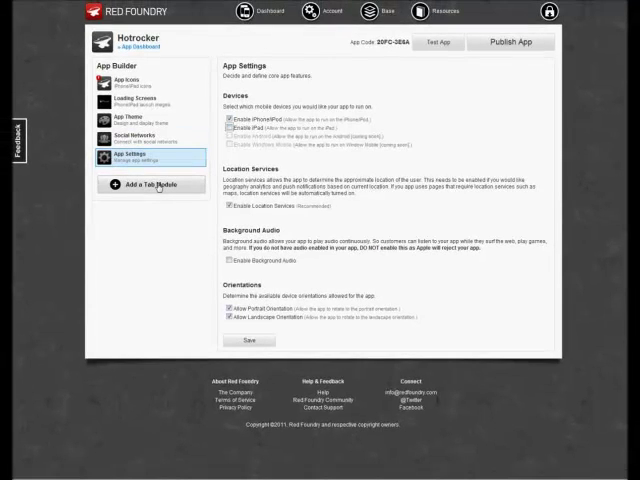
left_click(235, 340)
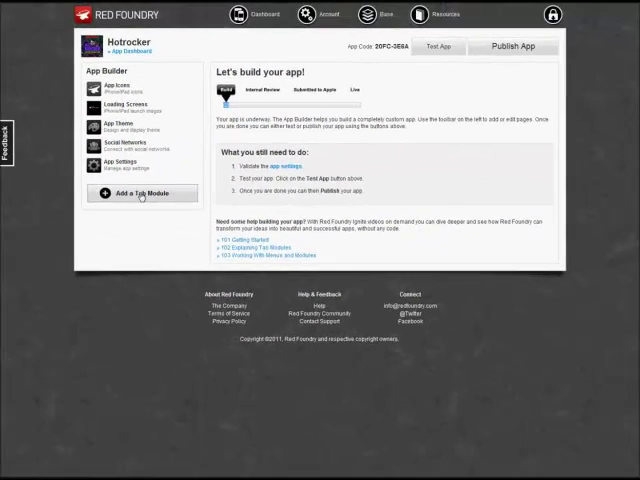
Set up a Foundry Simple List menu module previewed on iPhone, titled Hot Rocker.
left_click(142, 193)
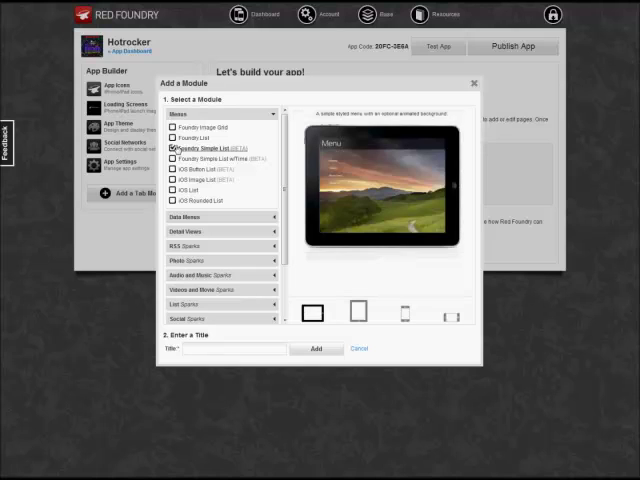
mouse_move(403, 313)
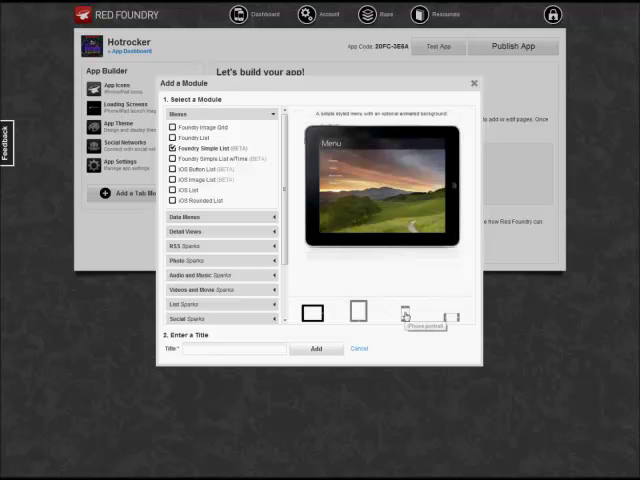
left_click(398, 313)
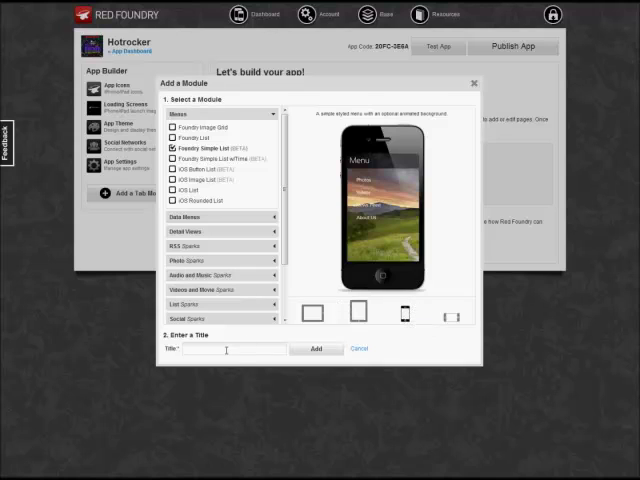
type("H")
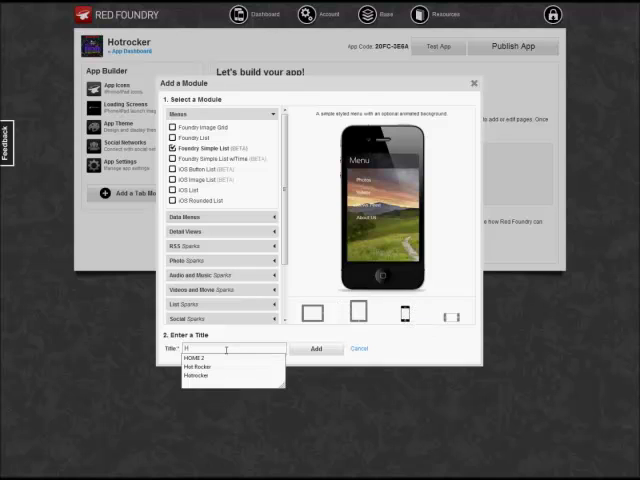
left_click(198, 373)
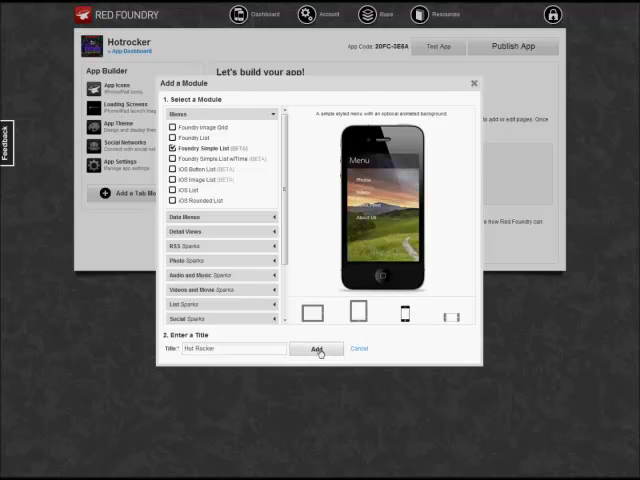
Add the Hot Rocker menu module and change its background image.
left_click(318, 349)
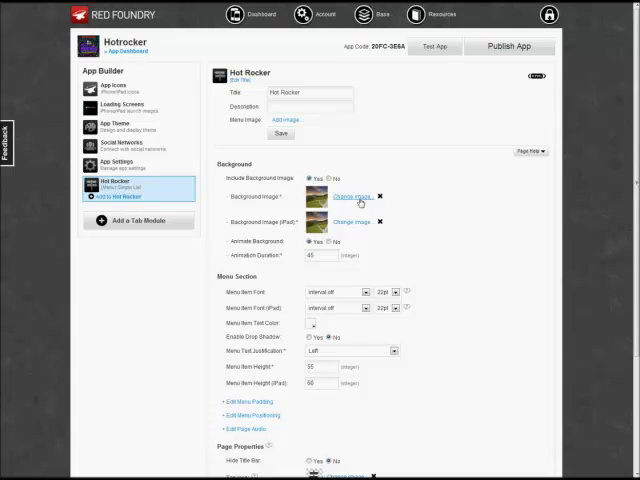
left_click(347, 196)
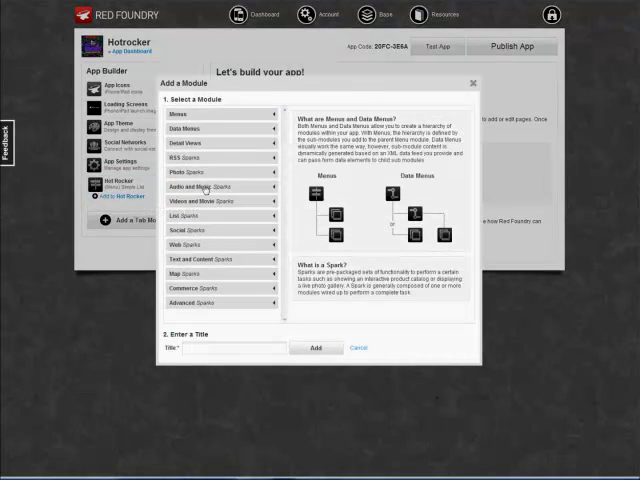
Choose the Foundry Single Track audio spark, previewed on iPhone, titled FEATURED SINGLE.
left_click(215, 187)
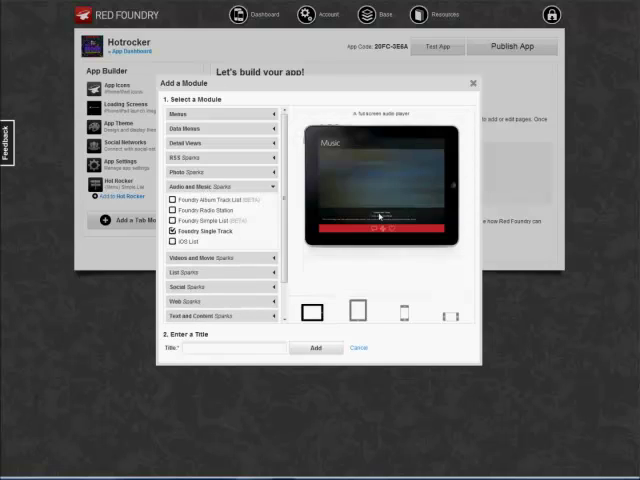
left_click(405, 313)
type("f")
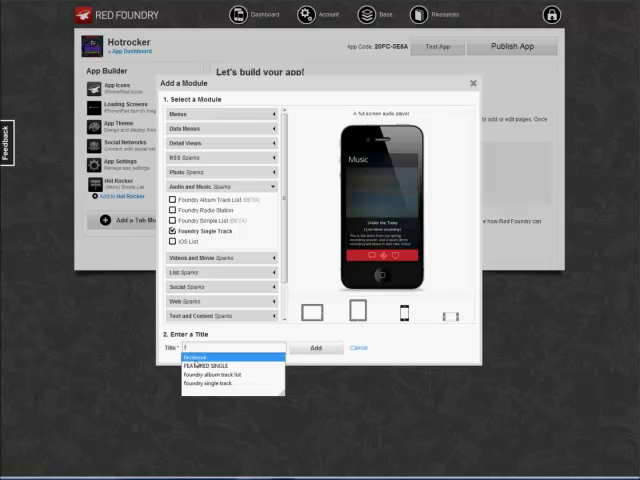
left_click(203, 365)
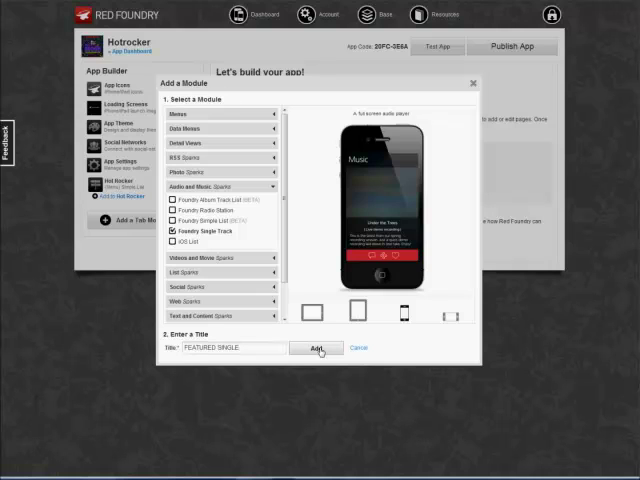
Add the FEATURED SINGLE module and paste an address into its Audio File URL.
left_click(316, 347)
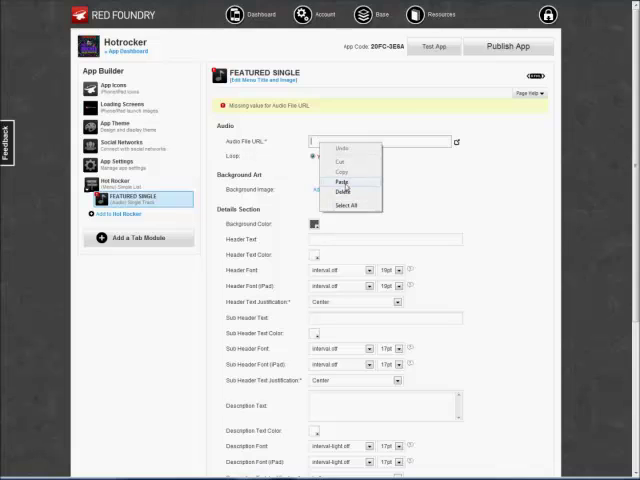
left_click(347, 181)
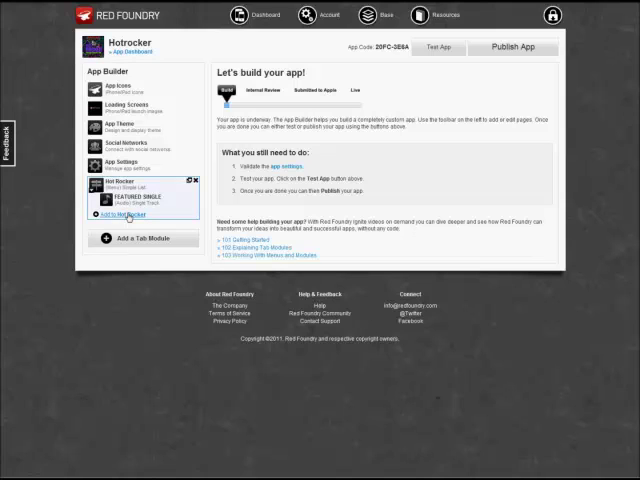
Add a Foundry Album Track List module titled NEW ALBUM to Hot Rocker.
left_click(143, 238)
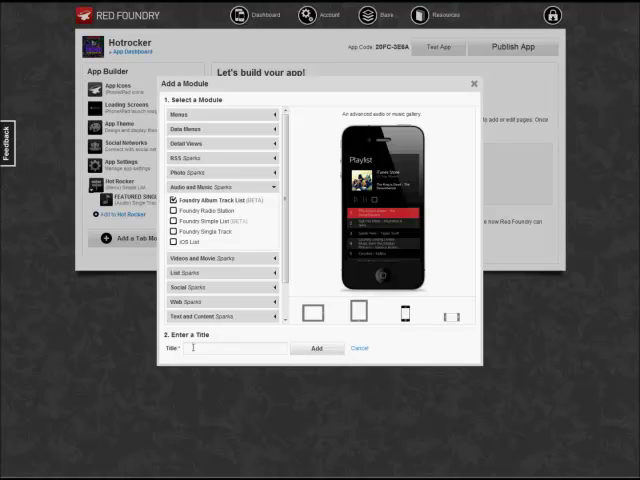
type("N")
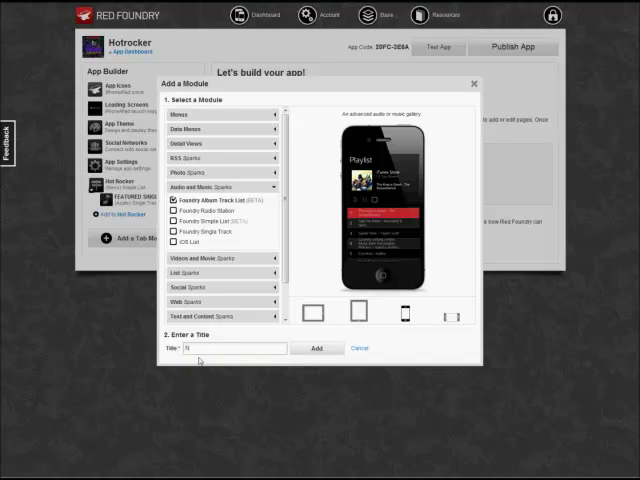
type("EW ALBUM")
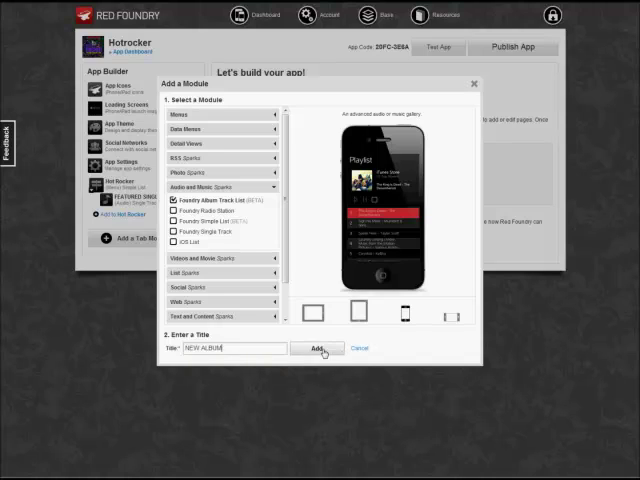
left_click(321, 348)
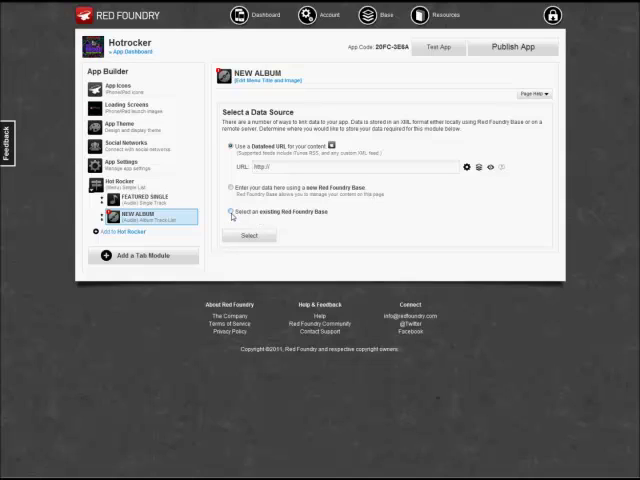
Link NEW ALBUM to the existing Hot Rocker MP3s Red Foundry base.
left_click(230, 210)
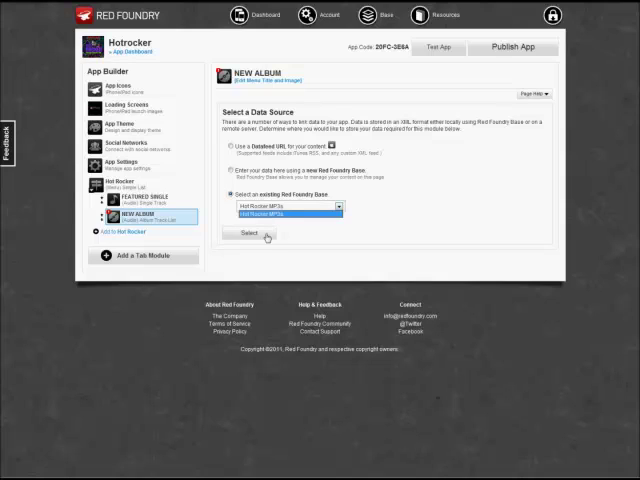
left_click(247, 234)
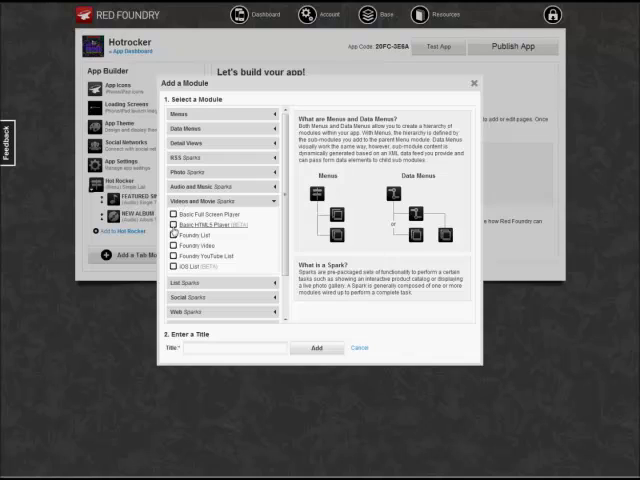
Add a Foundry List video module titled LATEST VIDEOS under Hot Rocker.
left_click(189, 239)
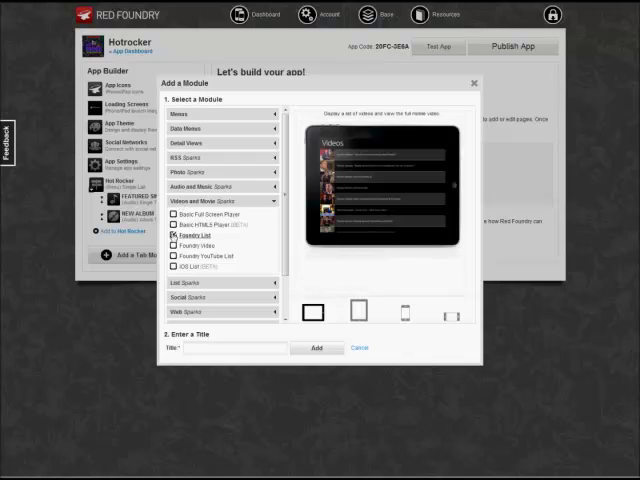
mouse_move(408, 312)
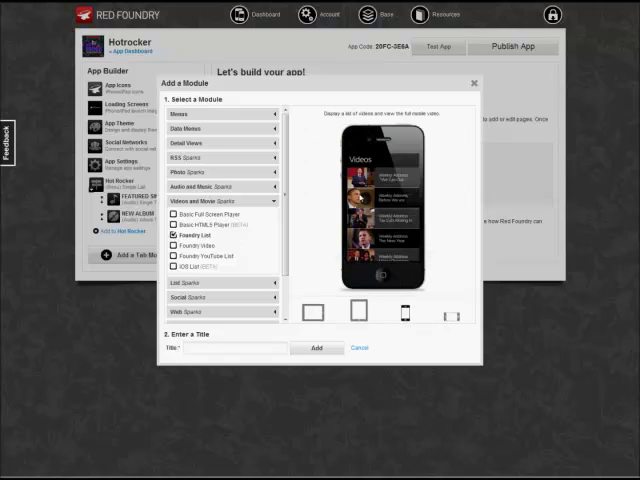
left_click(235, 348)
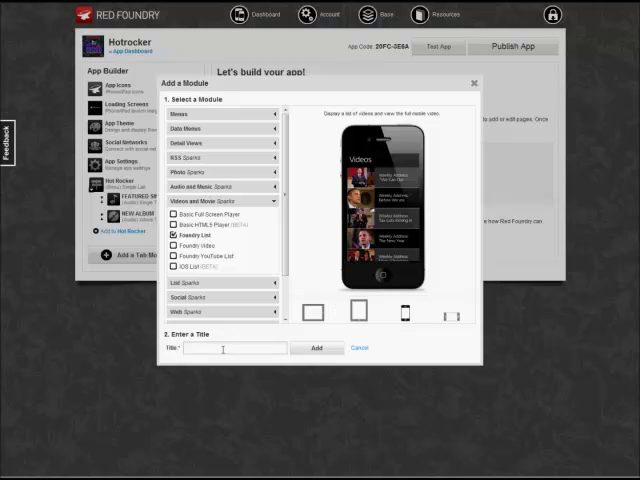
type("L")
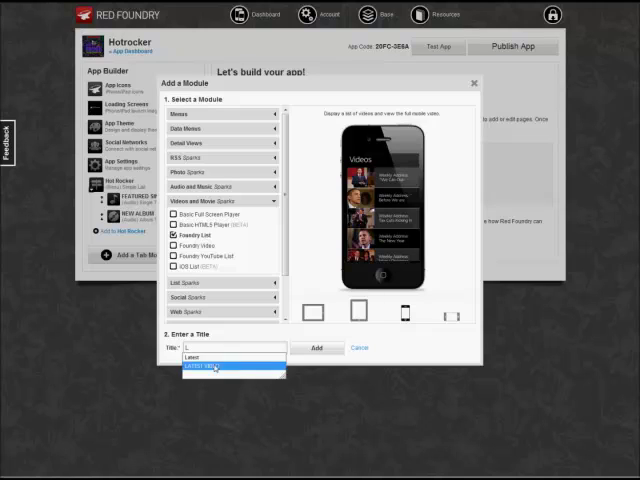
left_click(233, 369)
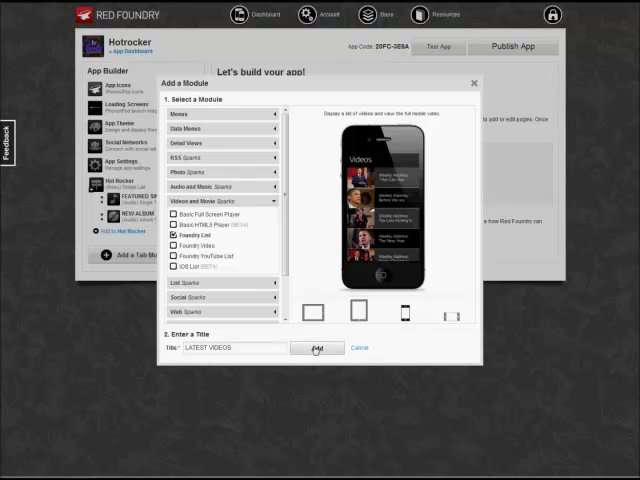
left_click(315, 349)
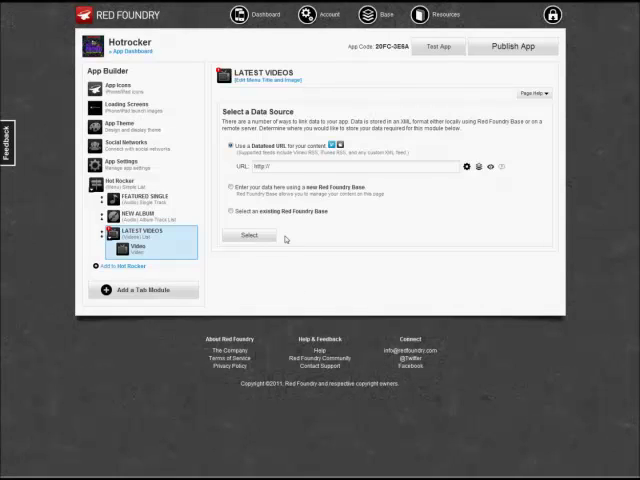
mouse_move(286, 238)
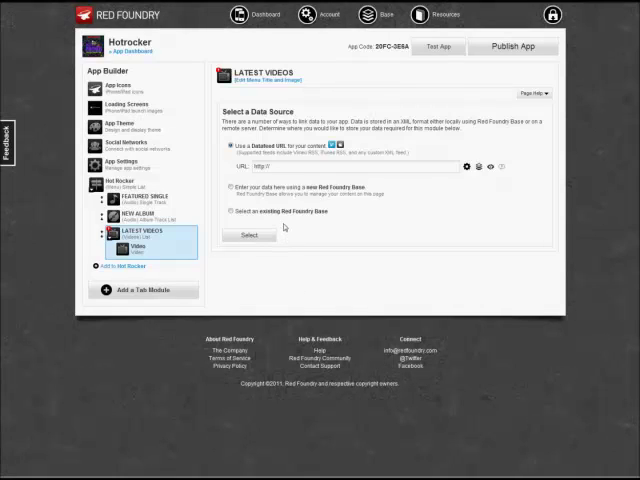
Use the existing Music Videos - Videos base as LATEST VIDEOS' data source.
left_click(228, 216)
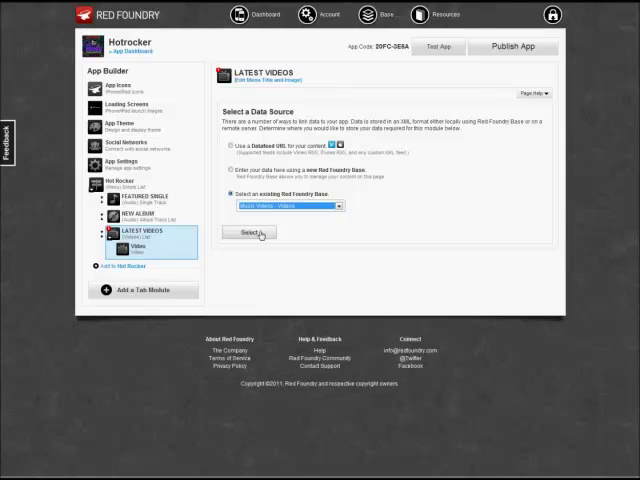
left_click(248, 233)
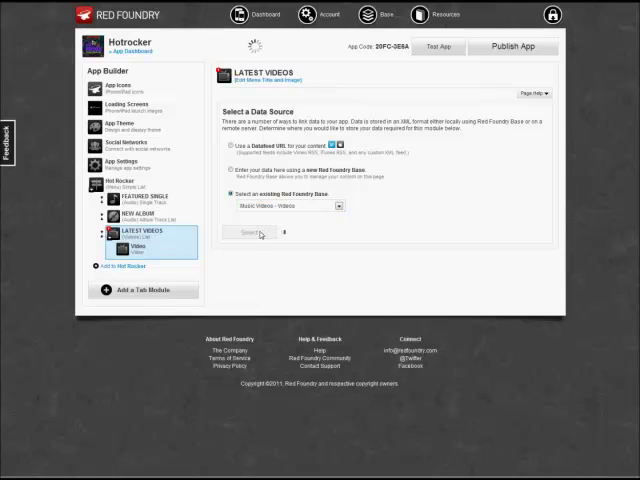
left_click(250, 232)
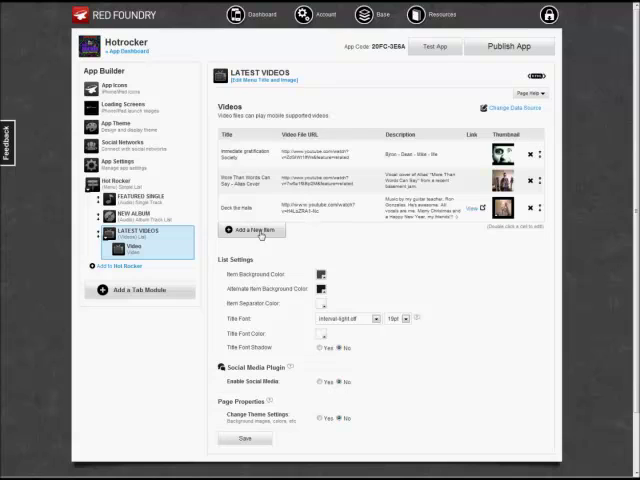
mouse_move(262, 234)
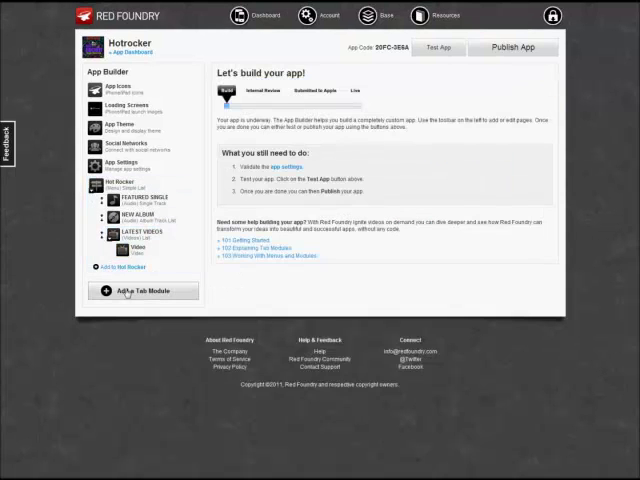
Create a Foundry Grid photo gallery tab module named Gallery.
left_click(140, 290)
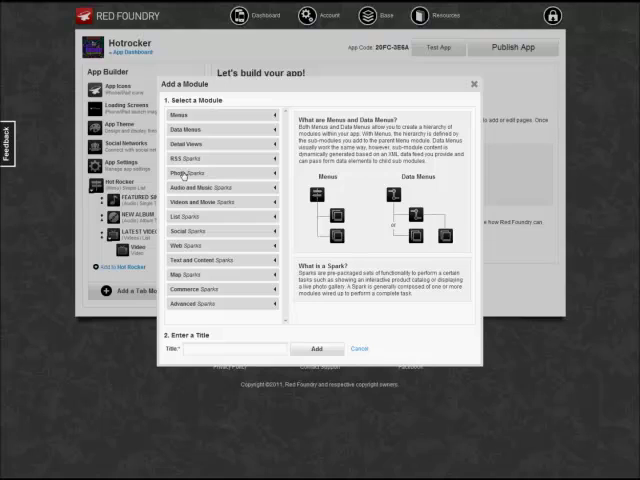
left_click(190, 172)
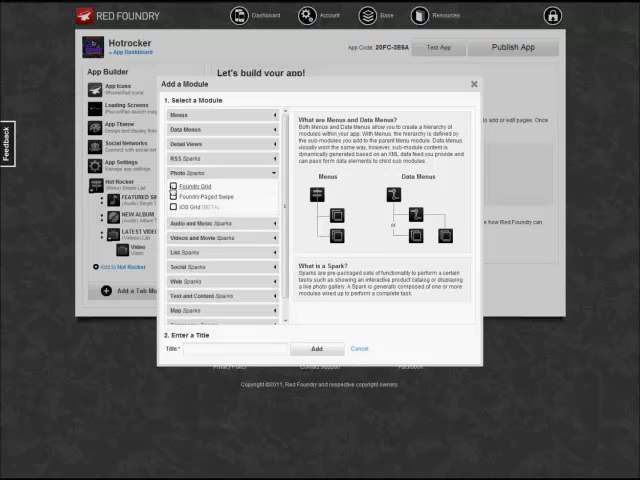
left_click(195, 187)
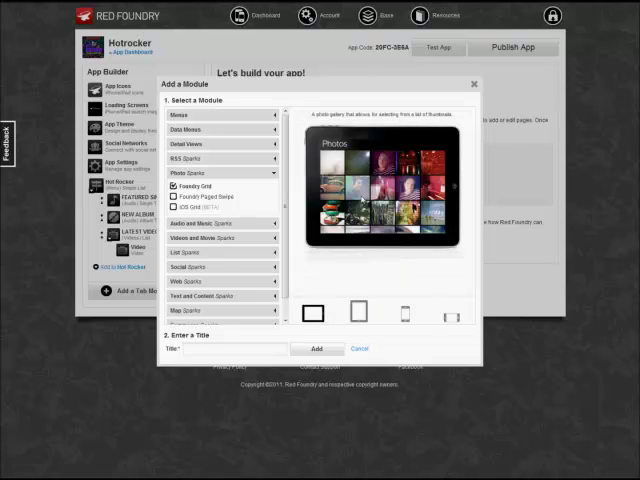
left_click(405, 313)
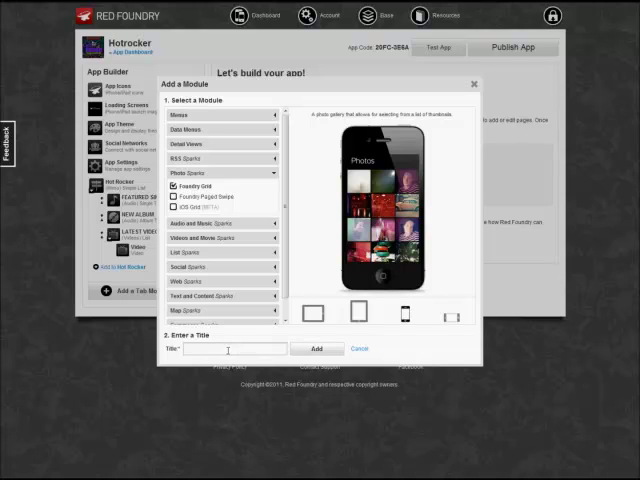
type("g")
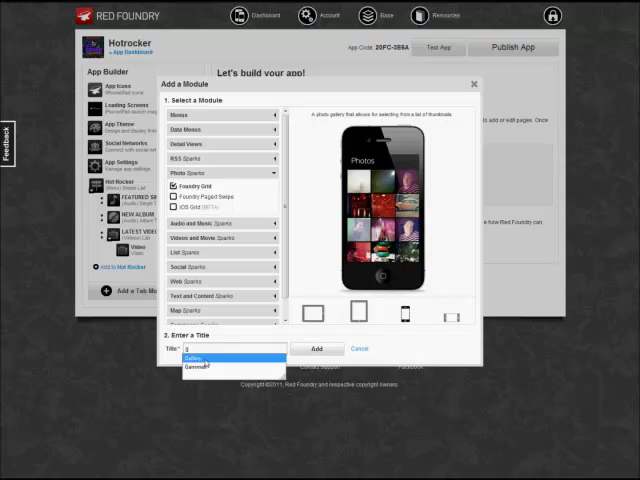
left_click(200, 357)
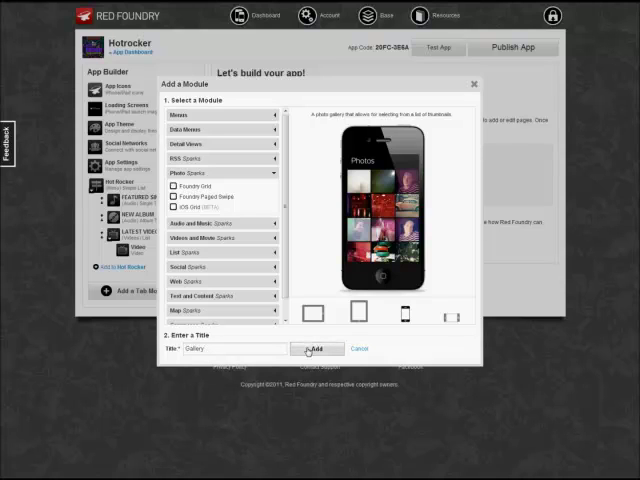
left_click(317, 348)
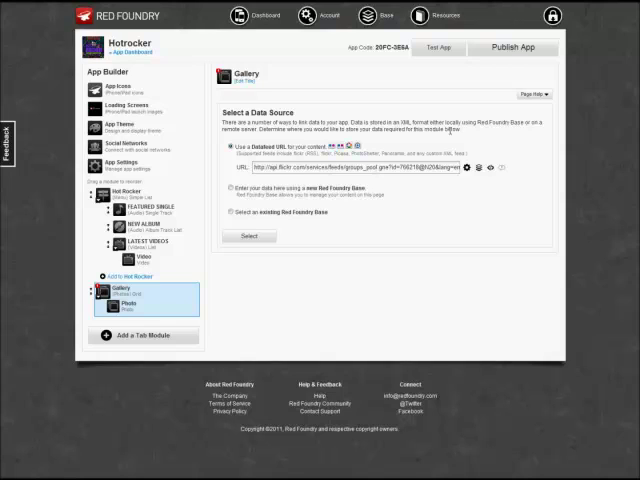
mouse_move(481, 168)
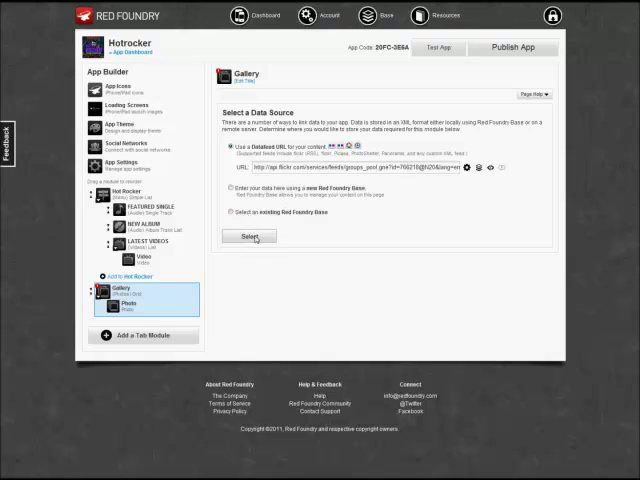
Keep the prefilled Flickr datafeed URL for Gallery and save the module.
left_click(254, 237)
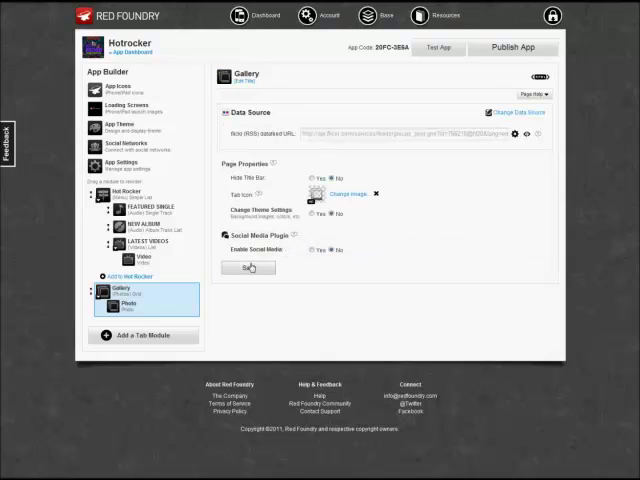
left_click(248, 267)
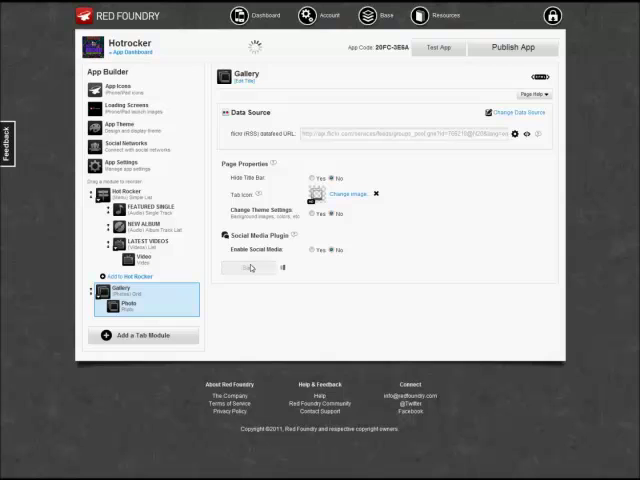
left_click(248, 268)
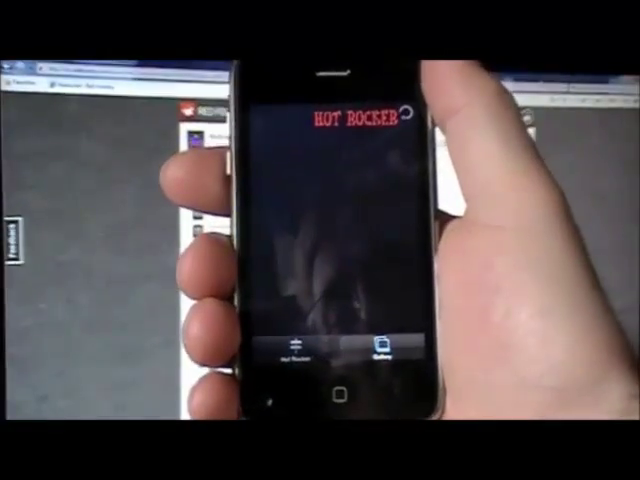
Refresh the Hot Rocker test app to show the new Gallery tab.
left_click(381, 347)
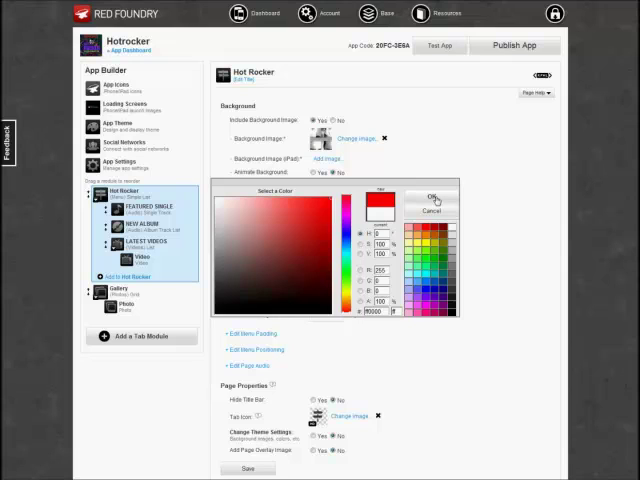
Make the menu text red with a drop shadow offset 3 right, 4 down, blur 1.
left_click(430, 198)
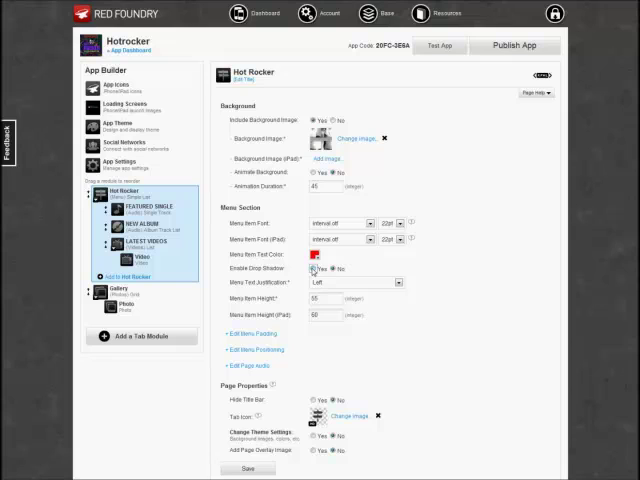
left_click(317, 269)
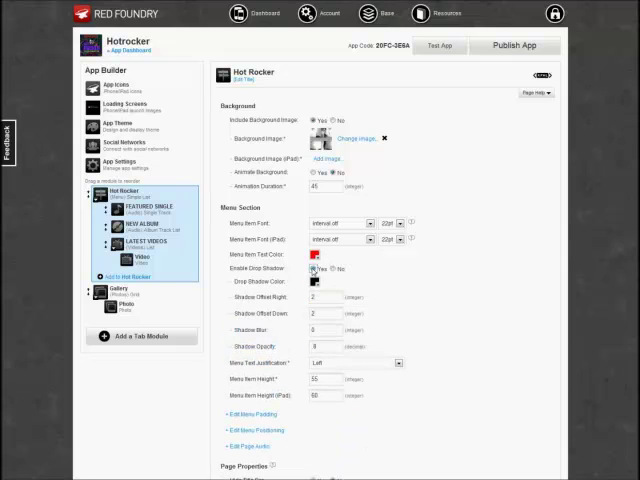
mouse_move(316, 291)
type("3")
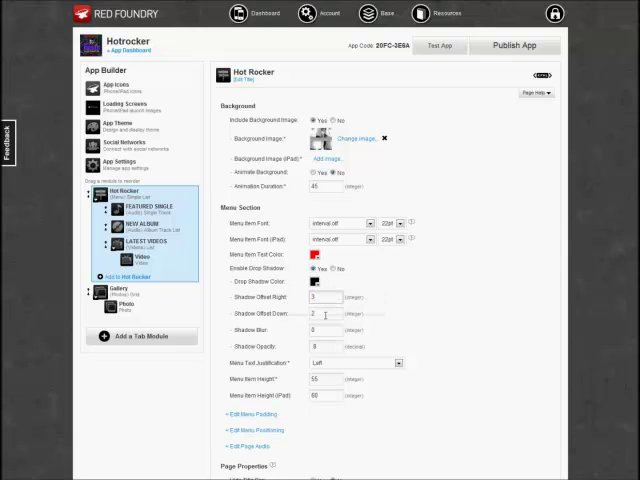
left_click(330, 314)
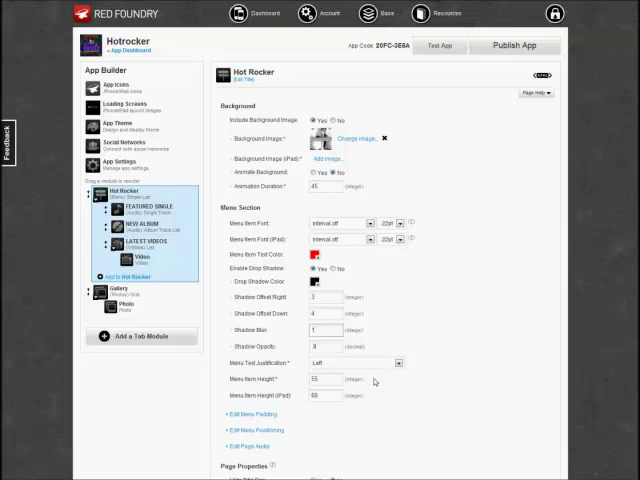
left_click(325, 379)
type("50")
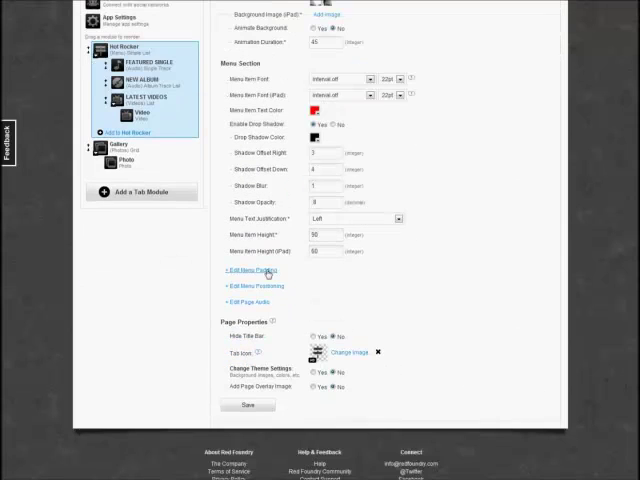
Set menu item height 90 with left and right padding 10, then save.
left_click(247, 271)
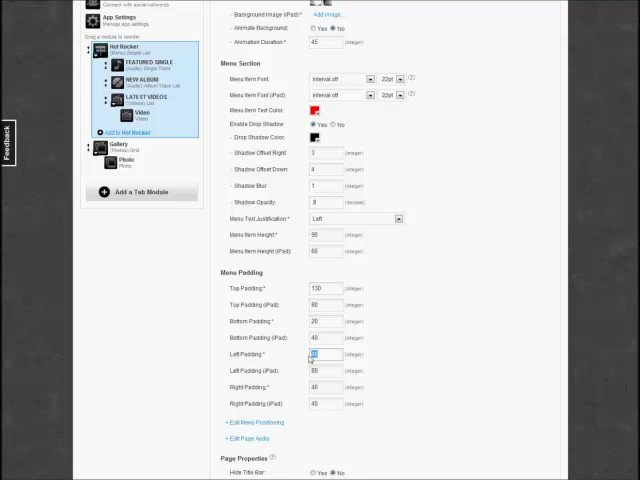
type("10")
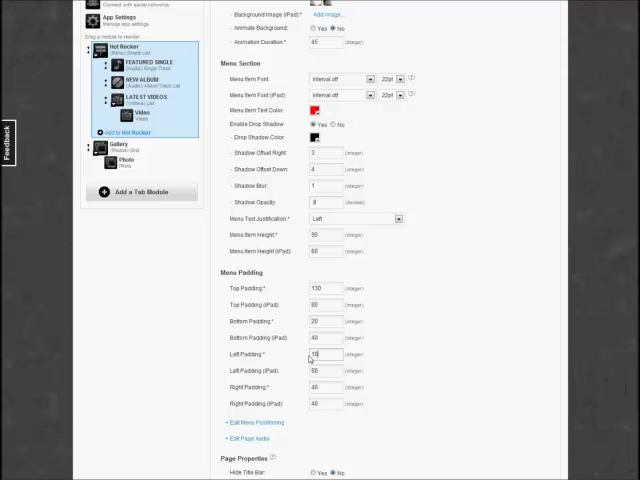
left_click(323, 387)
type("10")
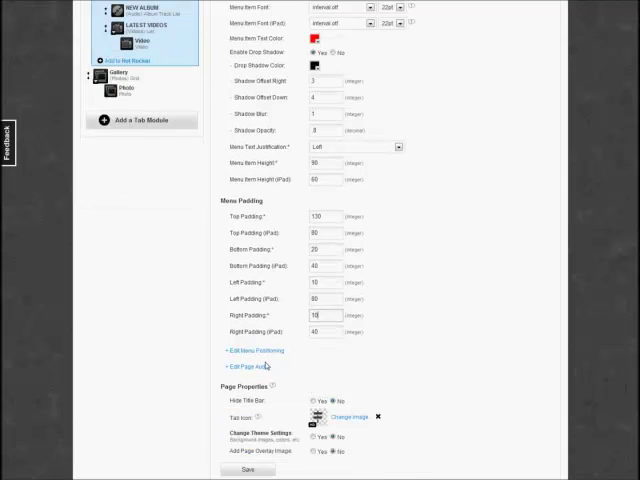
scroll("down", 3)
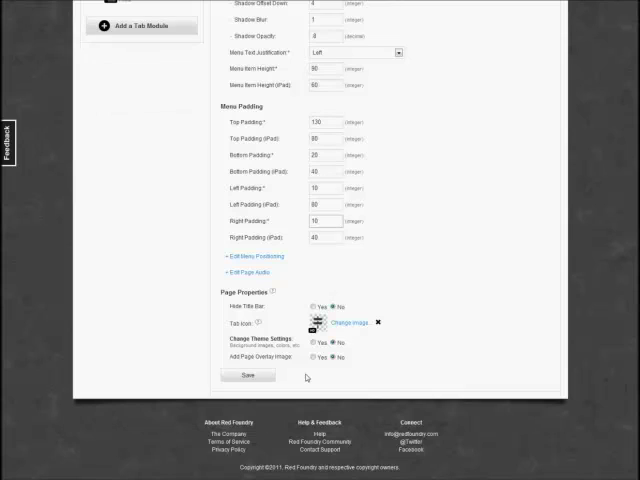
left_click(247, 375)
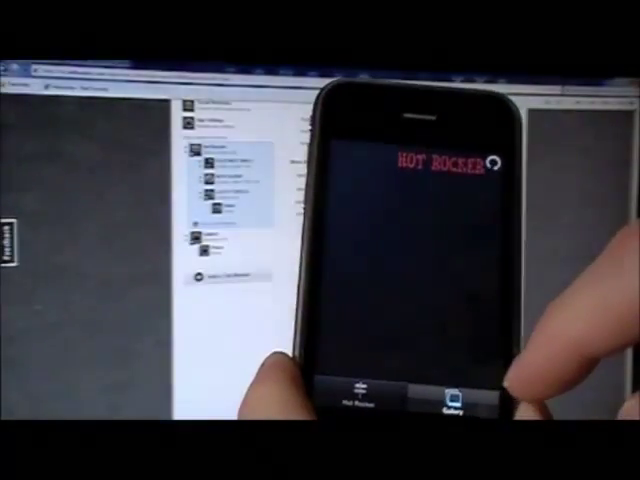
Reload the Hot Rocker menu tab and open the LATEST VIDEOS list.
left_click(457, 402)
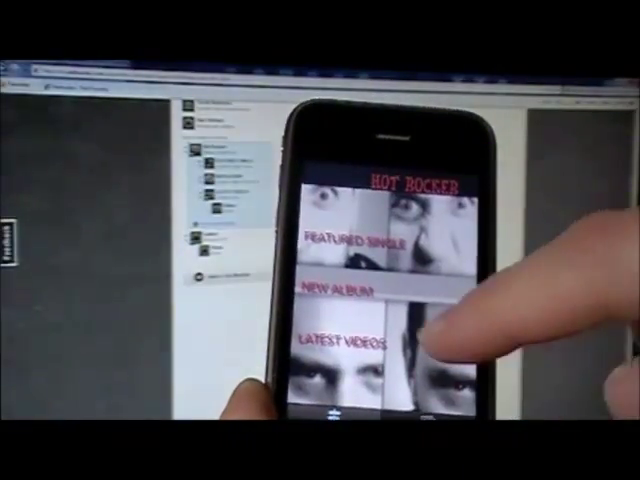
left_click(340, 340)
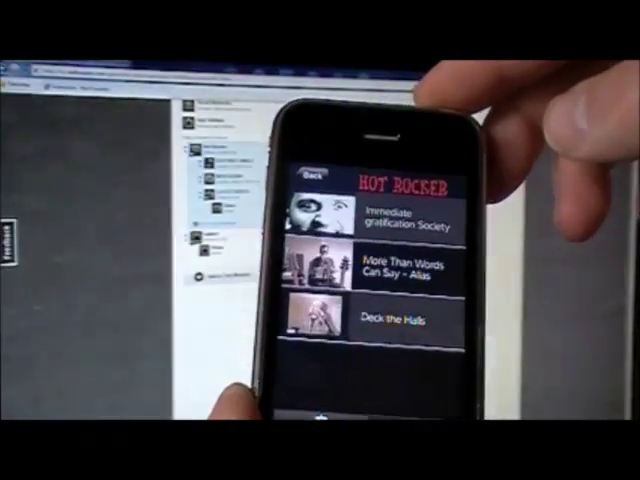